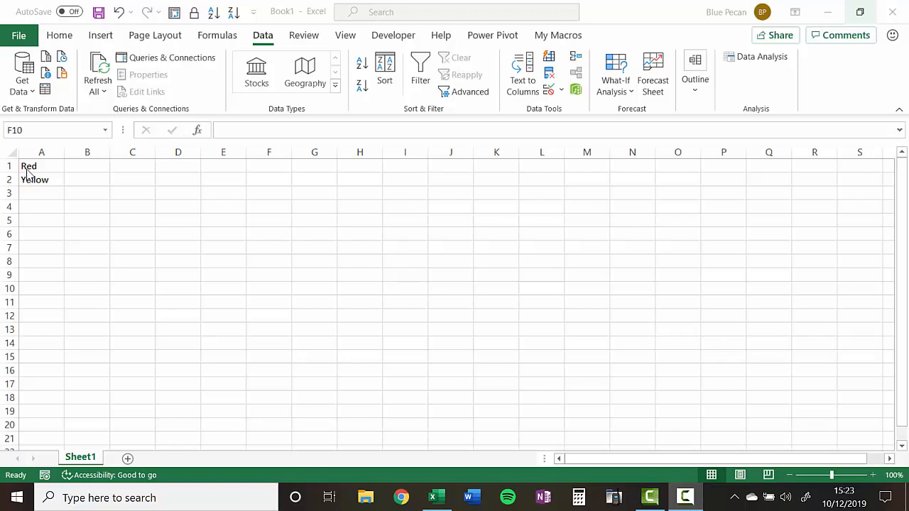
mouse_move(37, 169)
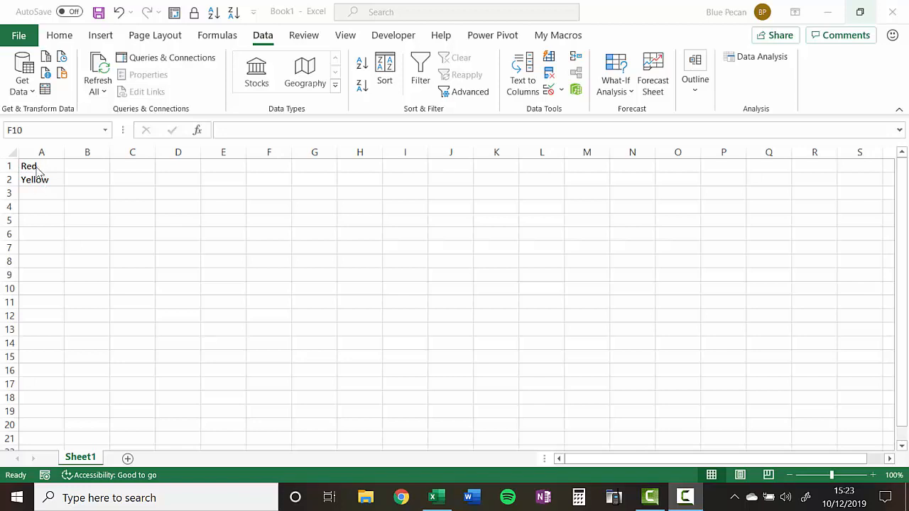
mouse_move(46, 199)
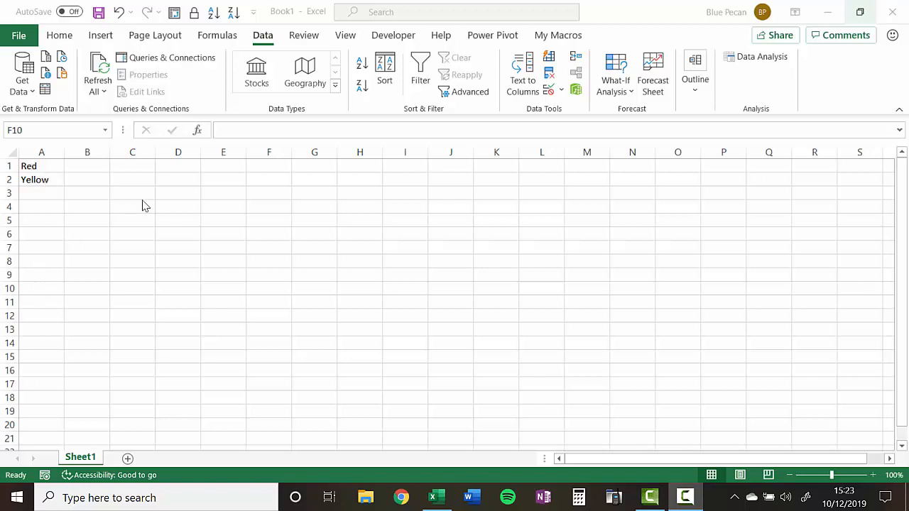
Select the colour range A1:A15 starting from cell A1
left_click(41, 165)
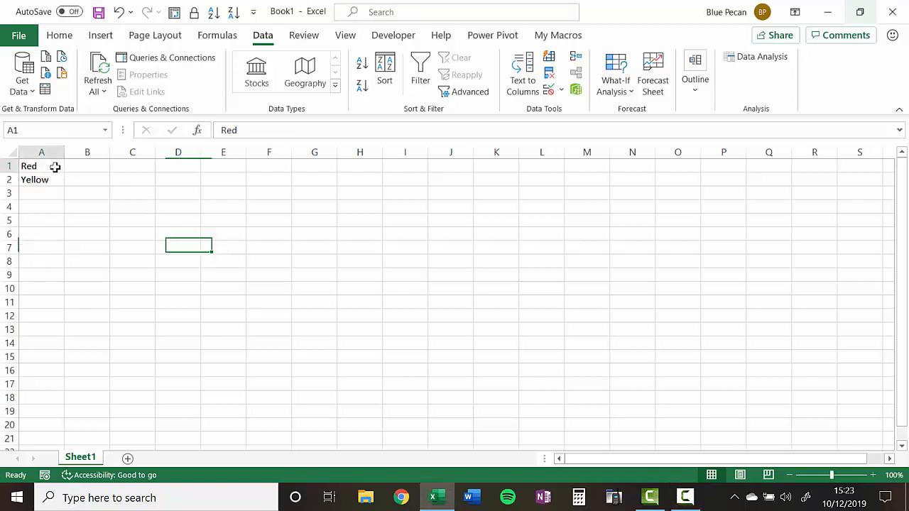
left_click_drag(41, 165, 41, 355)
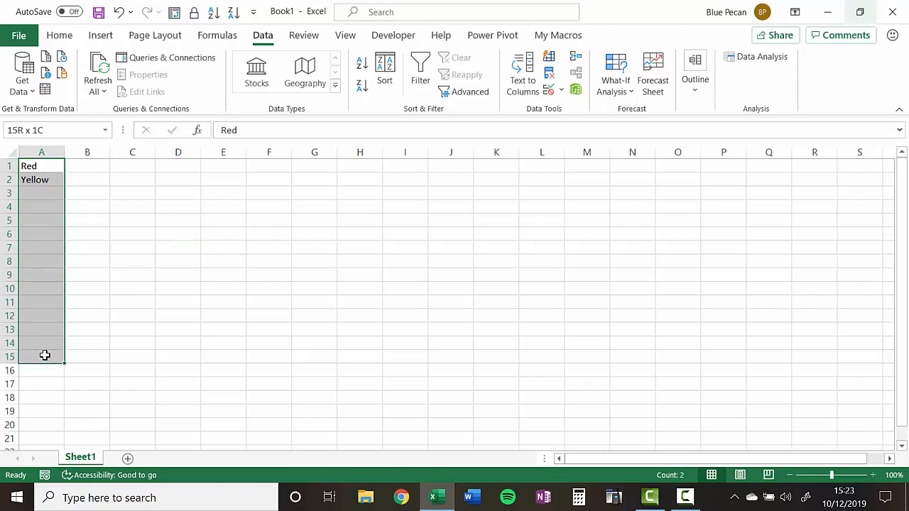
left_click(41, 164)
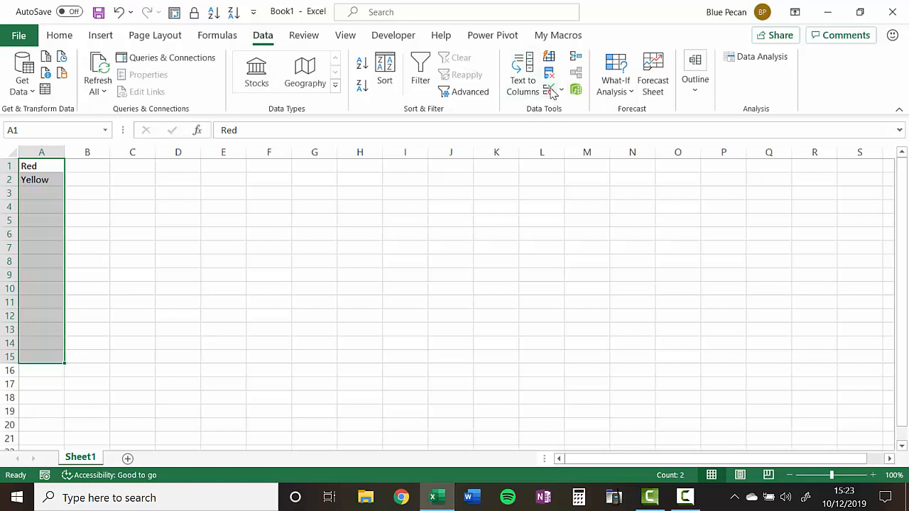
In Data Validation, set Allow to Custom and focus the empty Formula box
left_click(548, 91)
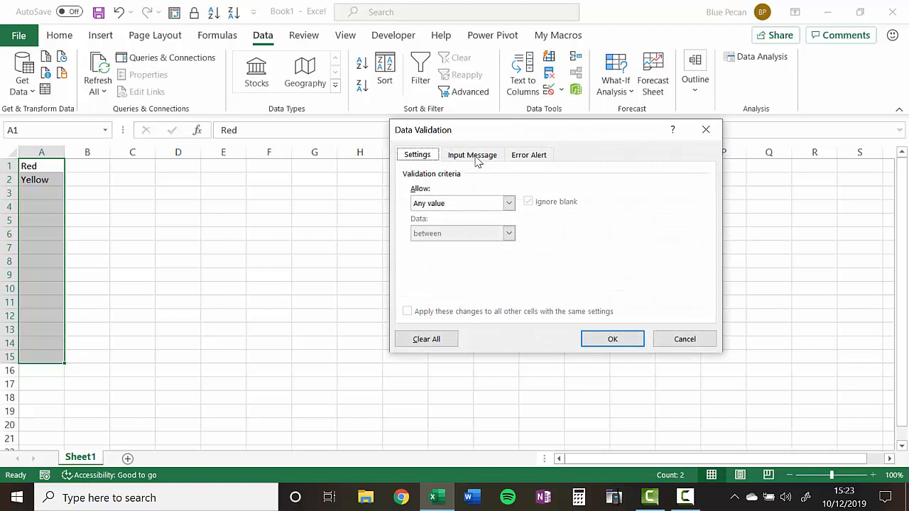
mouse_move(423, 193)
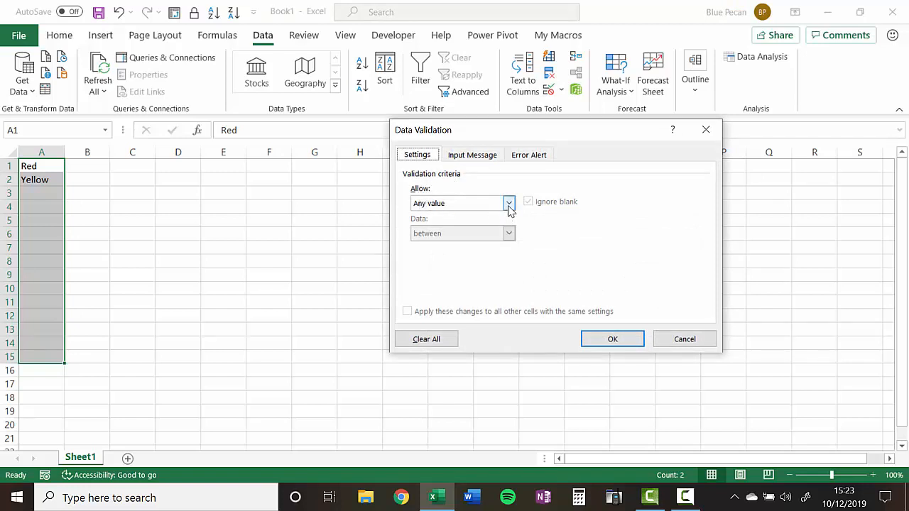
left_click(508, 203)
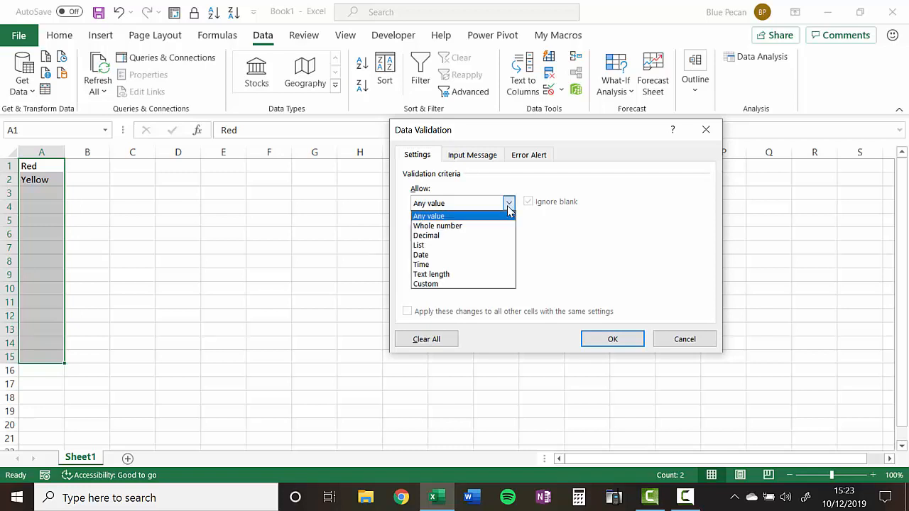
left_click(426, 284)
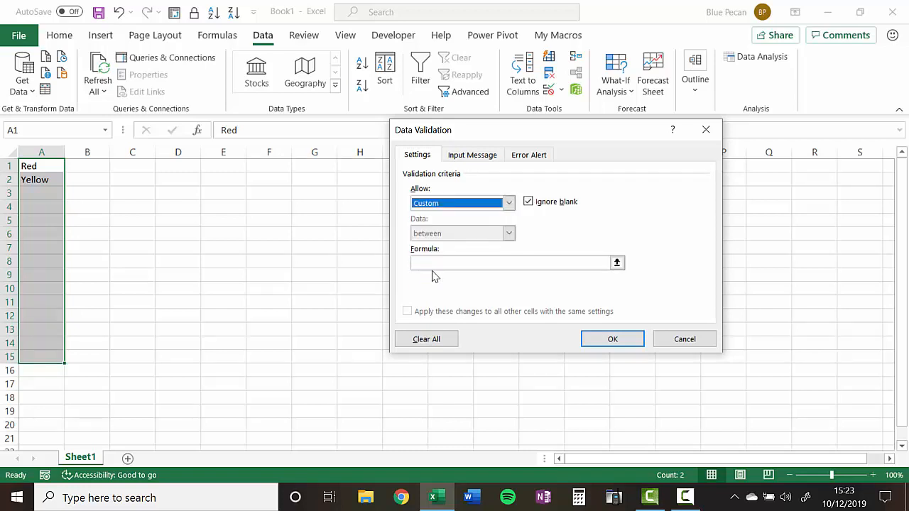
left_click(508, 263)
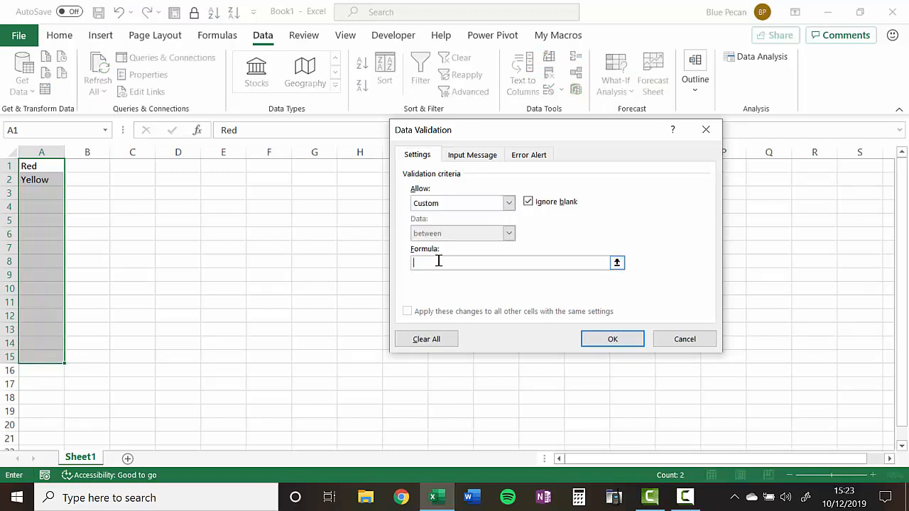
mouse_move(438, 261)
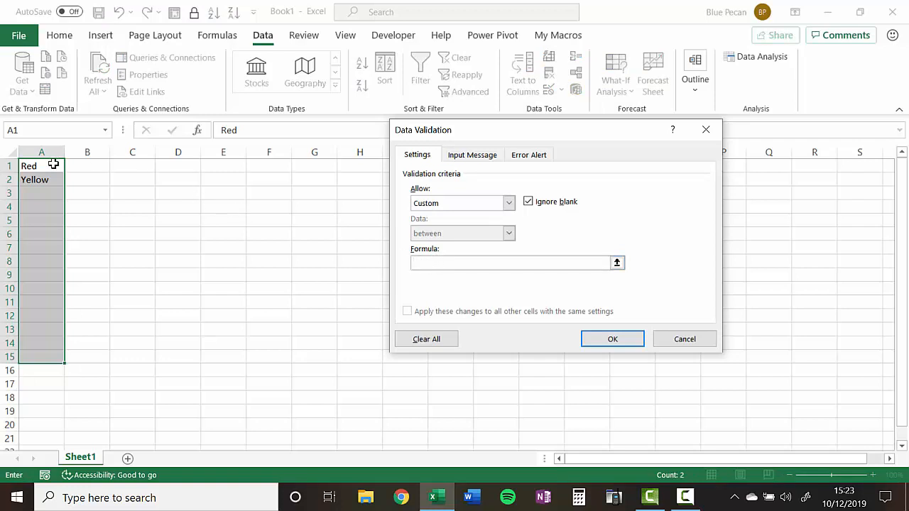
mouse_move(50, 210)
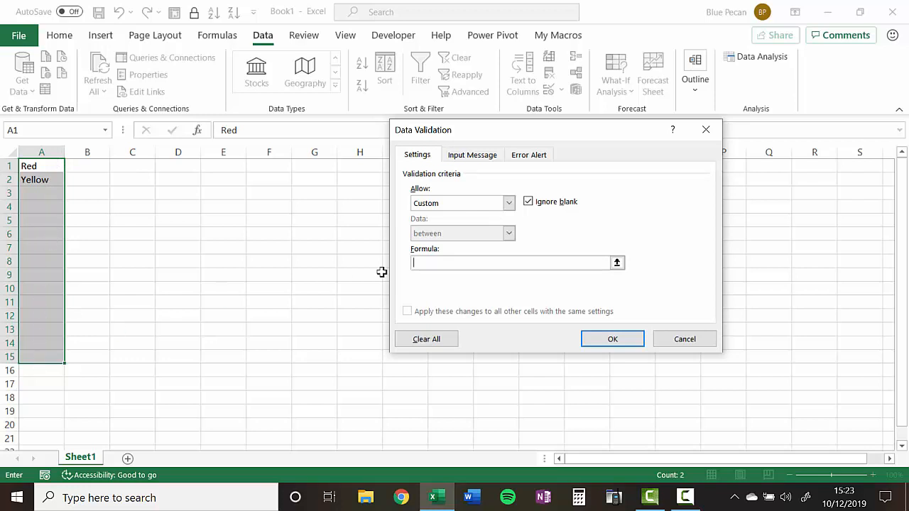
Enter the validation formula =COUNTIF($A$1:$A$15,A1)=1 with an absolute range reference
type("=COUNTIF")
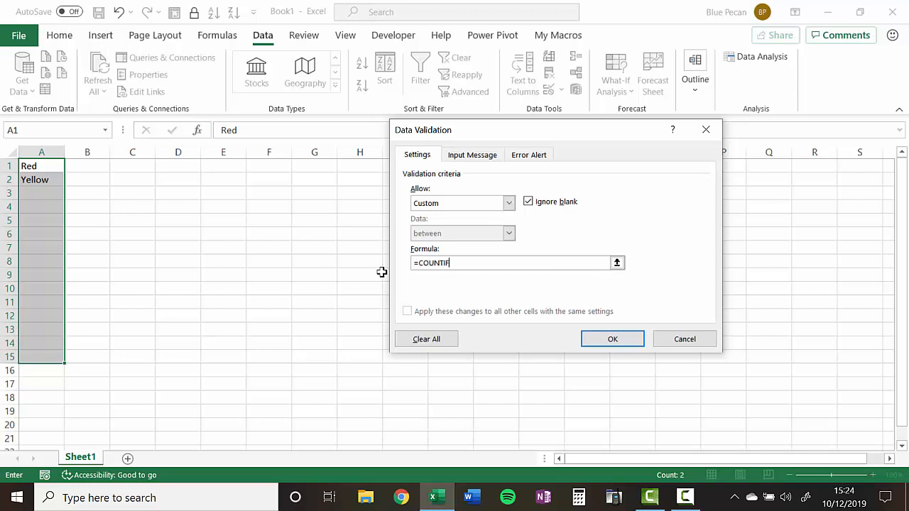
type("(")
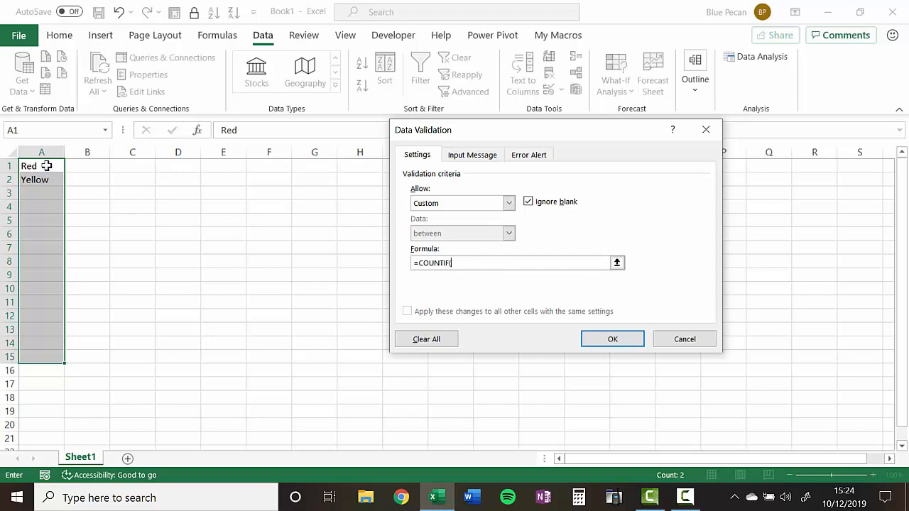
left_click_drag(41, 164, 41, 369)
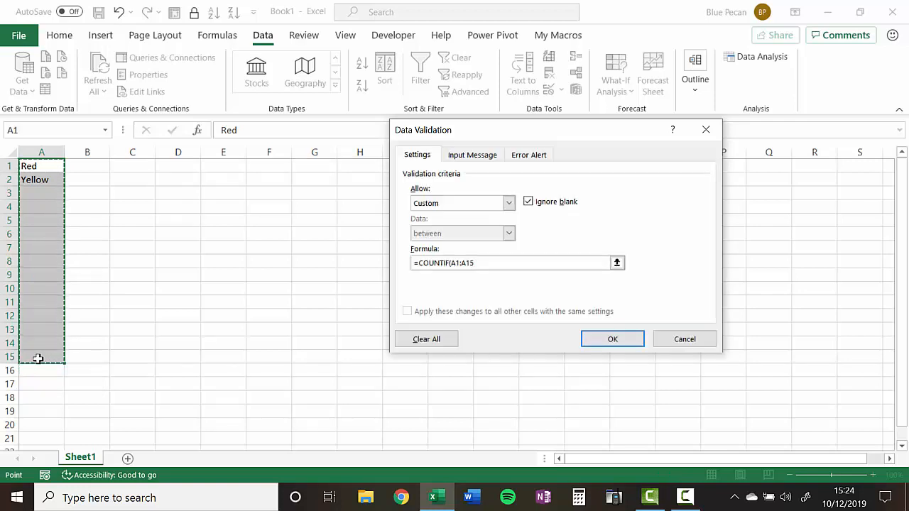
mouse_move(457, 301)
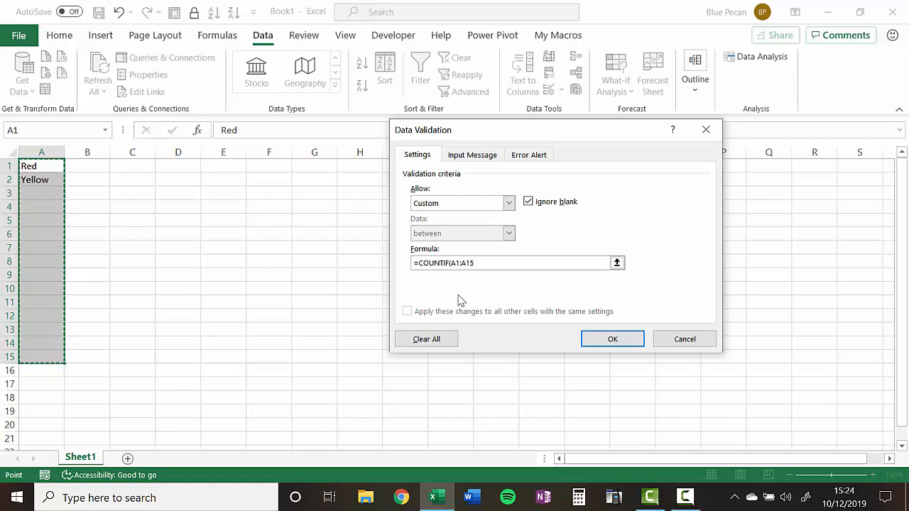
key("f4")
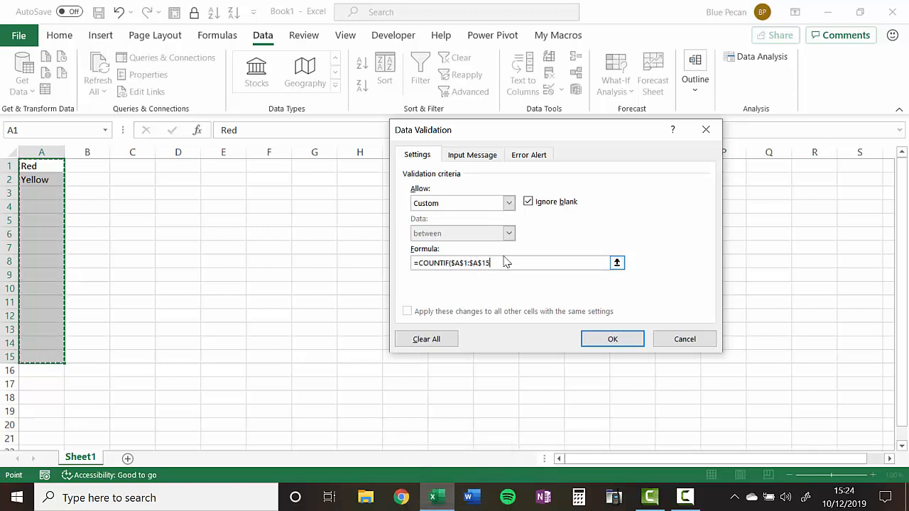
type(",")
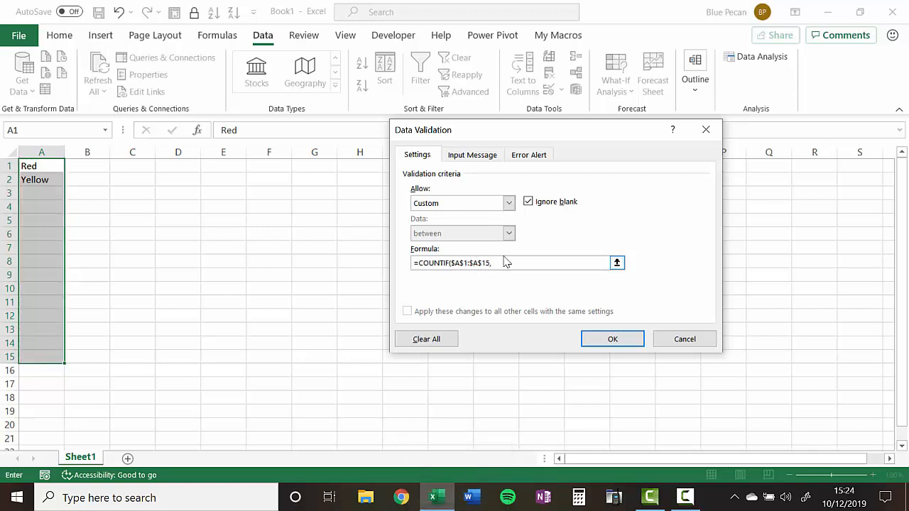
mouse_move(500, 262)
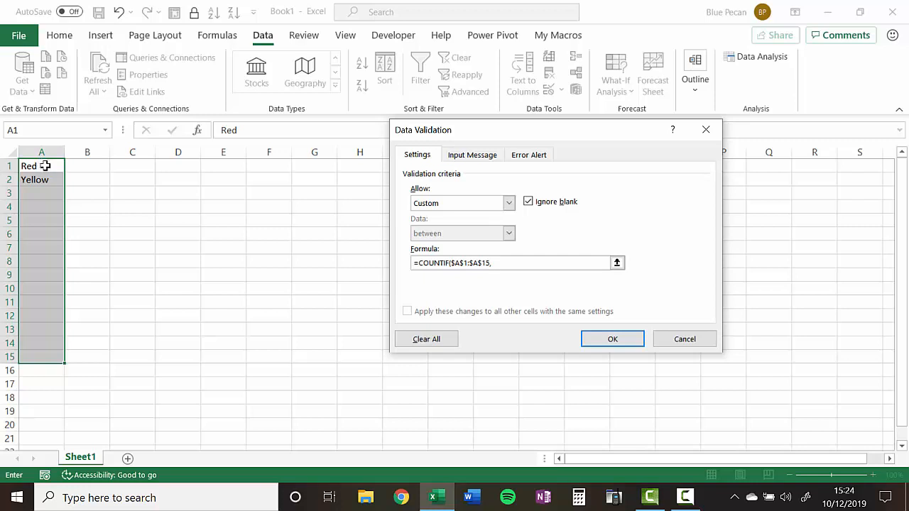
type(")")
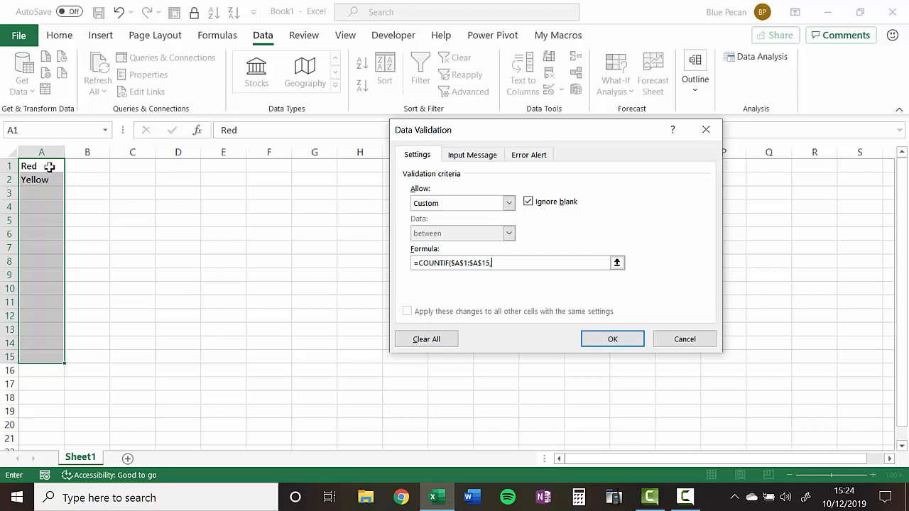
left_click(41, 164)
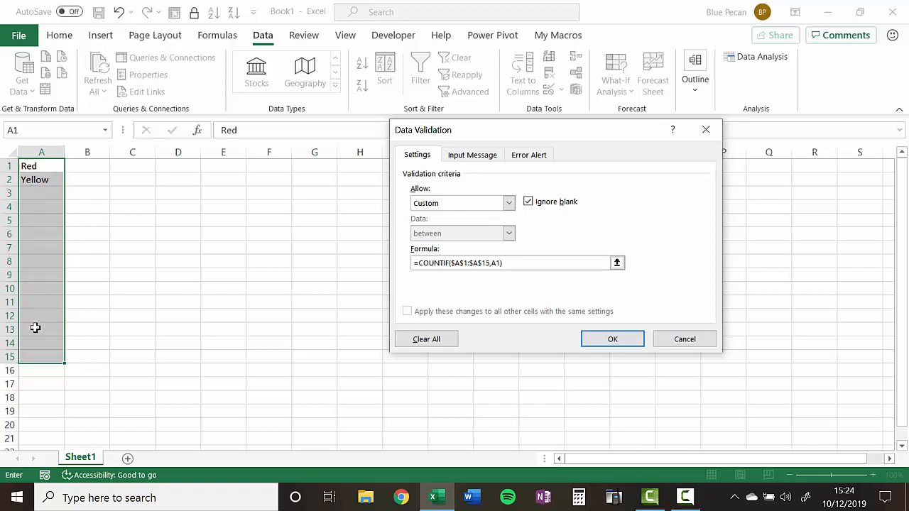
type("=1")
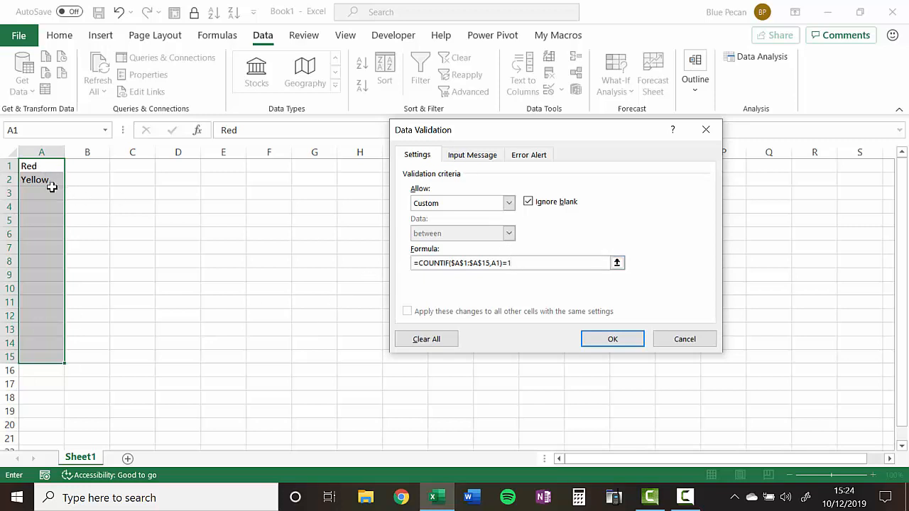
mouse_move(50, 179)
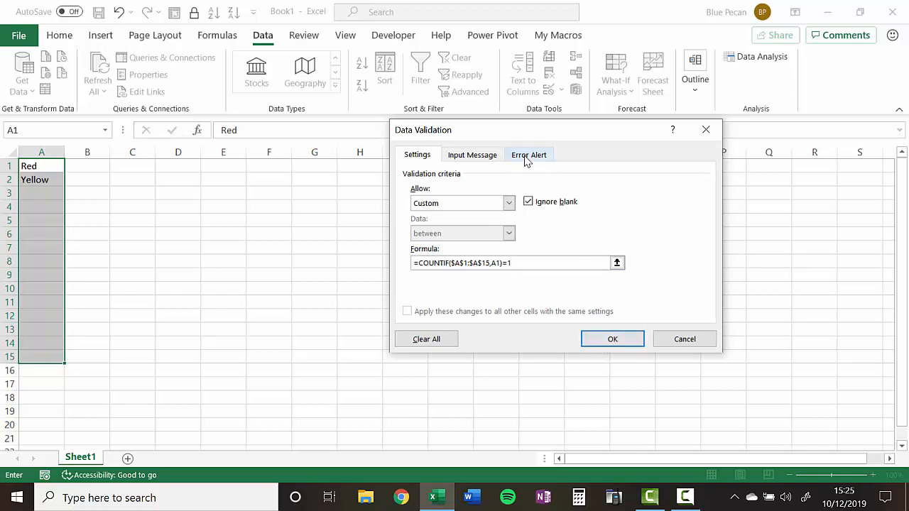
Add a Stop error alert titled 'Duplicate Colour' with message 'You cannot enter the same colour twice' and apply the rule
left_click(529, 153)
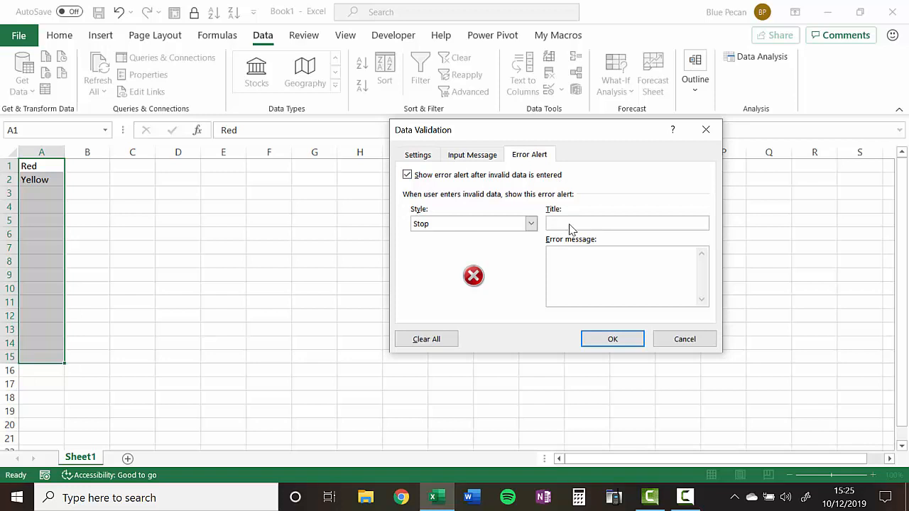
type("Duplicate Cp")
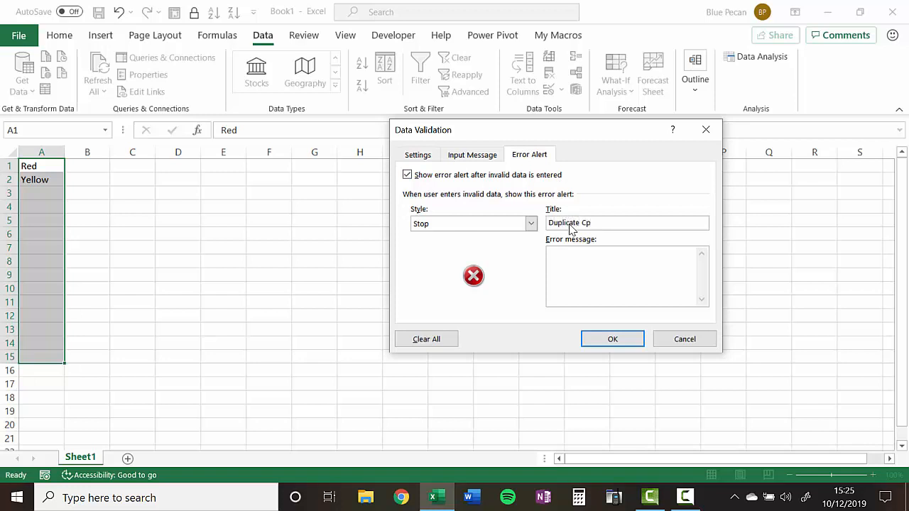
type("olour")
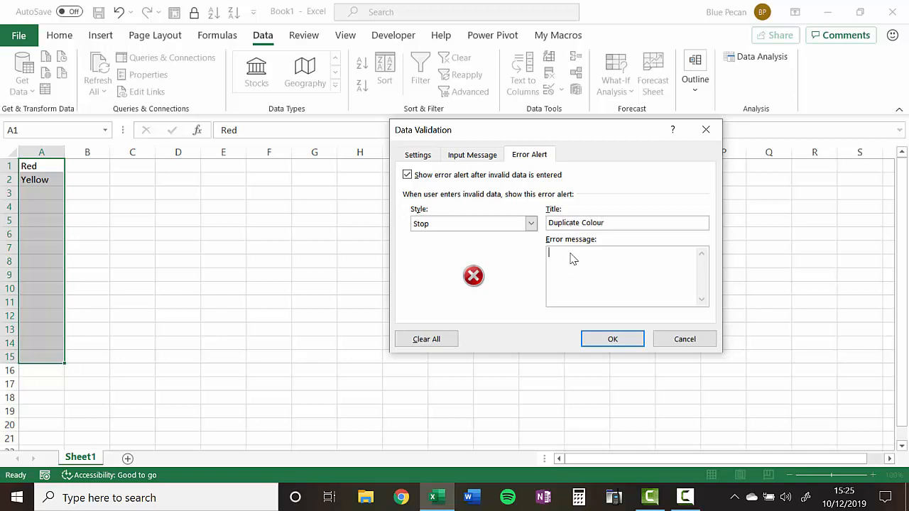
type("You cannot enter the")
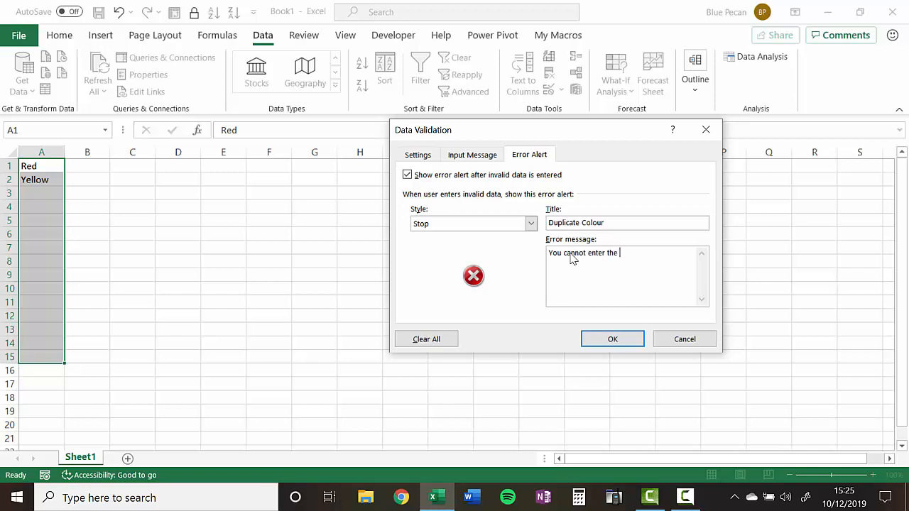
type("same colour")
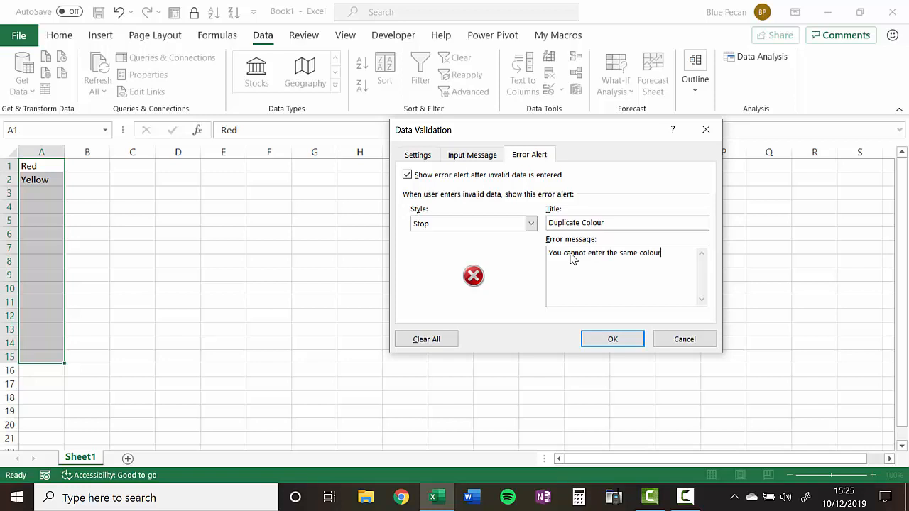
type("twice")
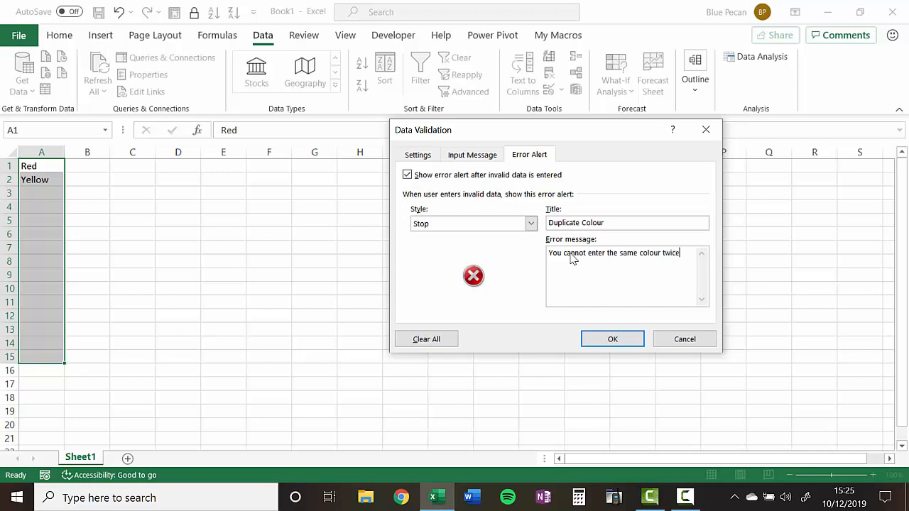
left_click(612, 338)
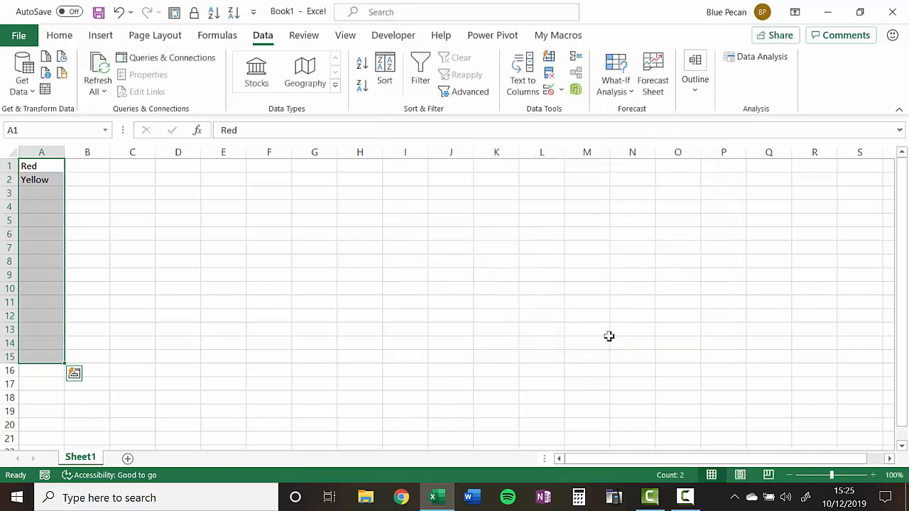
Enter Blue, cancel the rejected duplicate Red, and enter Pink in A4 instead
left_click(41, 193)
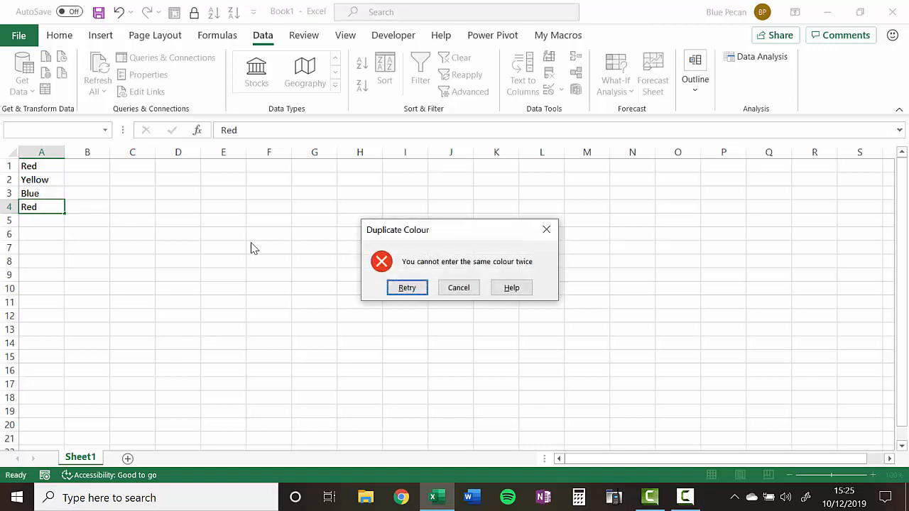
mouse_move(494, 271)
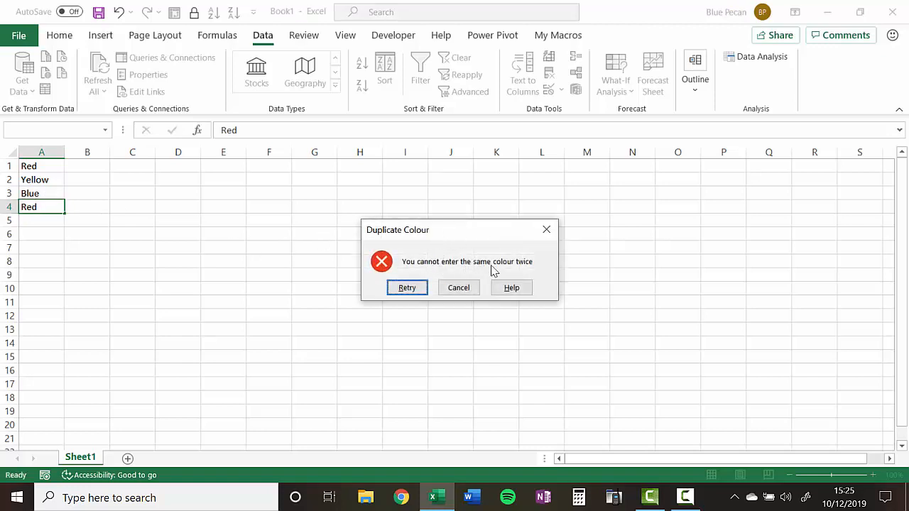
left_click(458, 287)
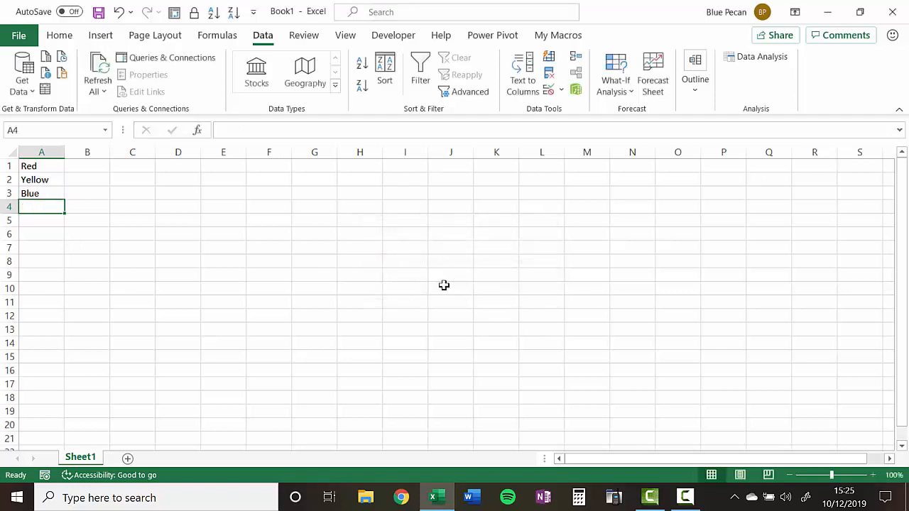
mouse_move(91, 223)
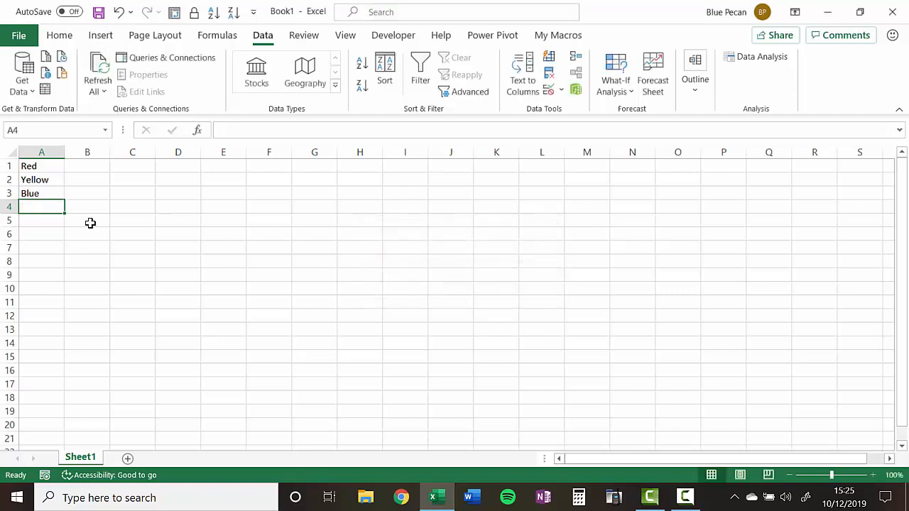
type("Pink")
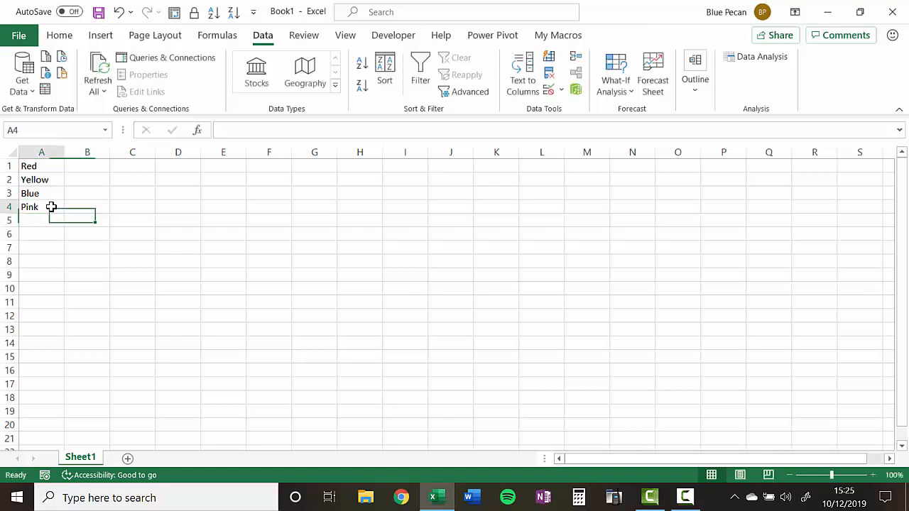
Reopen Data Validation on A4 (Pink) to view its COUNTIF formula
left_click(41, 207)
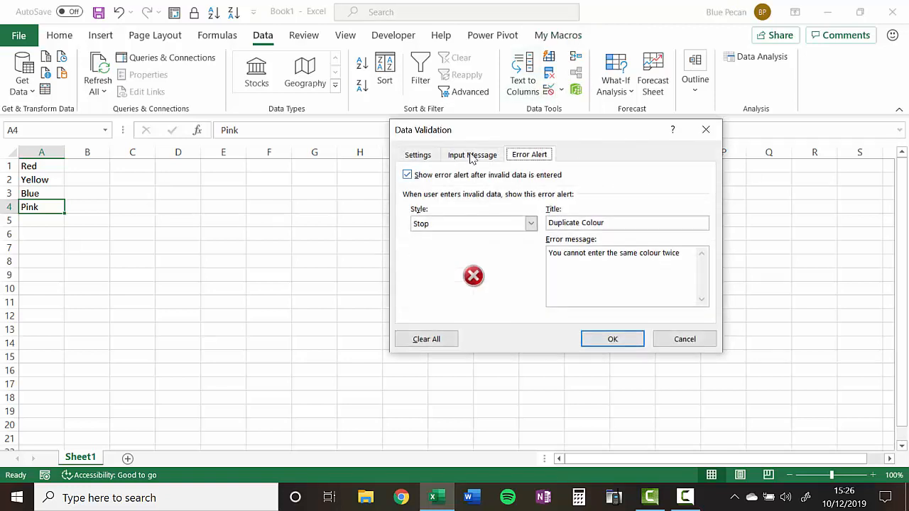
left_click(417, 154)
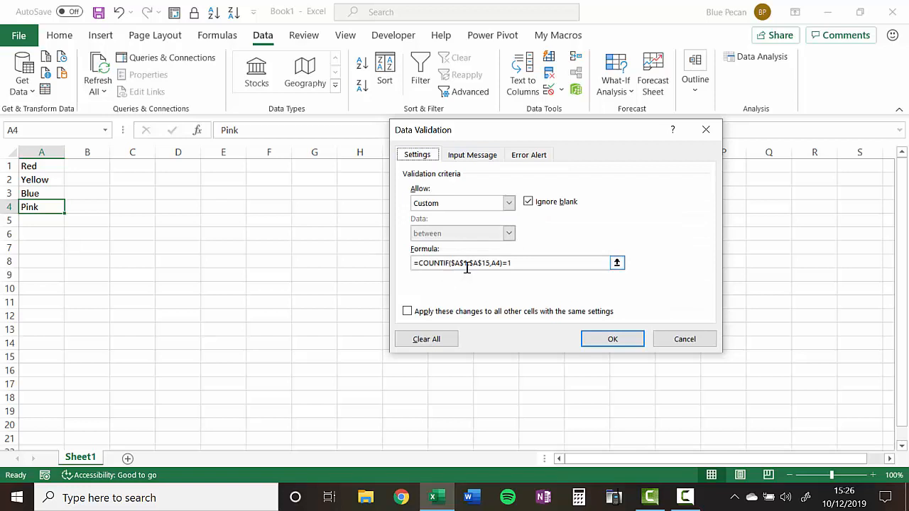